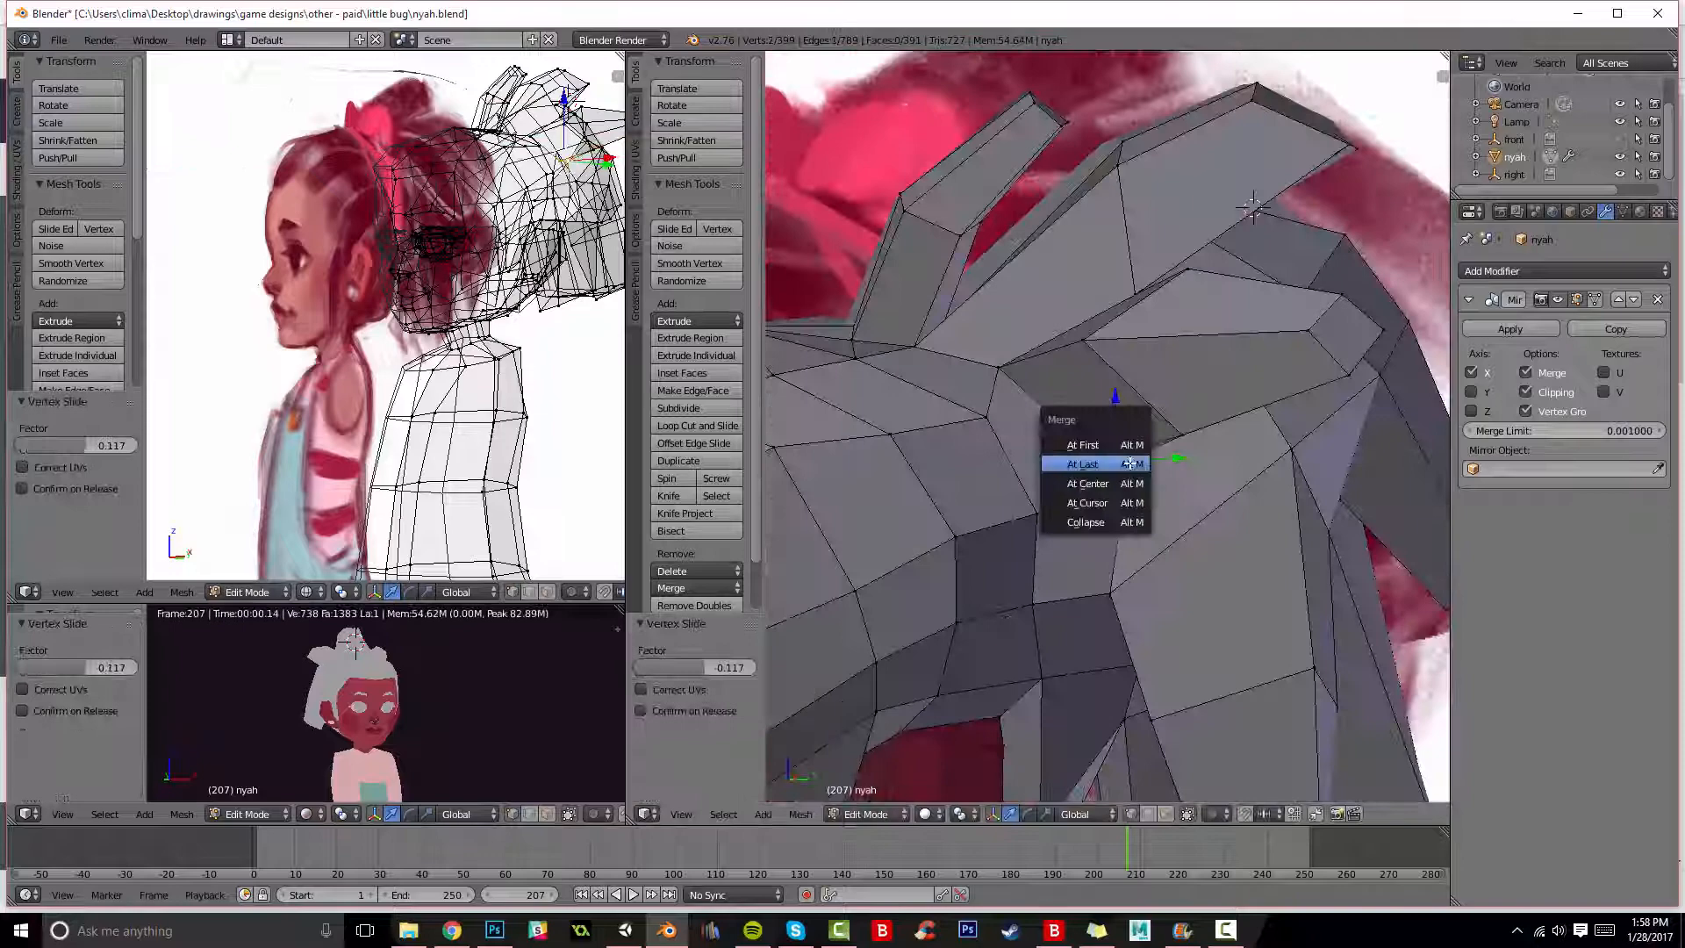
Merge stray hair vertices At Last and extrude a new chunky strand segment.
{"action": "left_click", "coordinate": [1083, 463]}
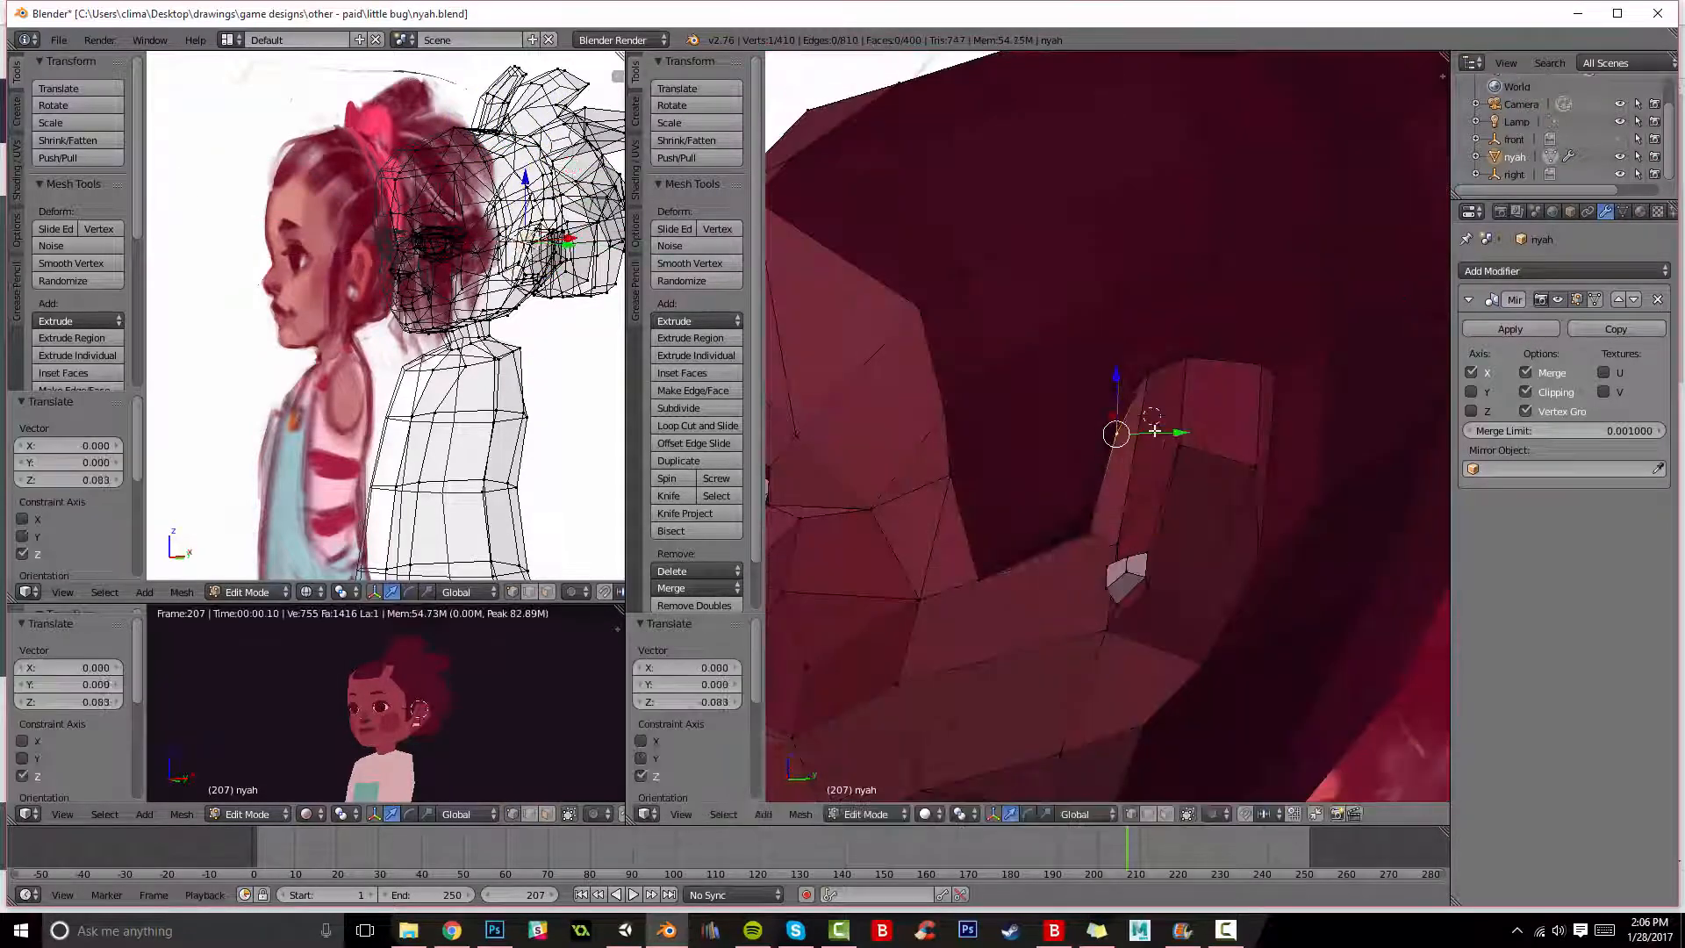
Extrude thick dark maroon strands around the side and back of the head, merging tips to points.
{"action": "left_click", "coordinate": [691, 390]}
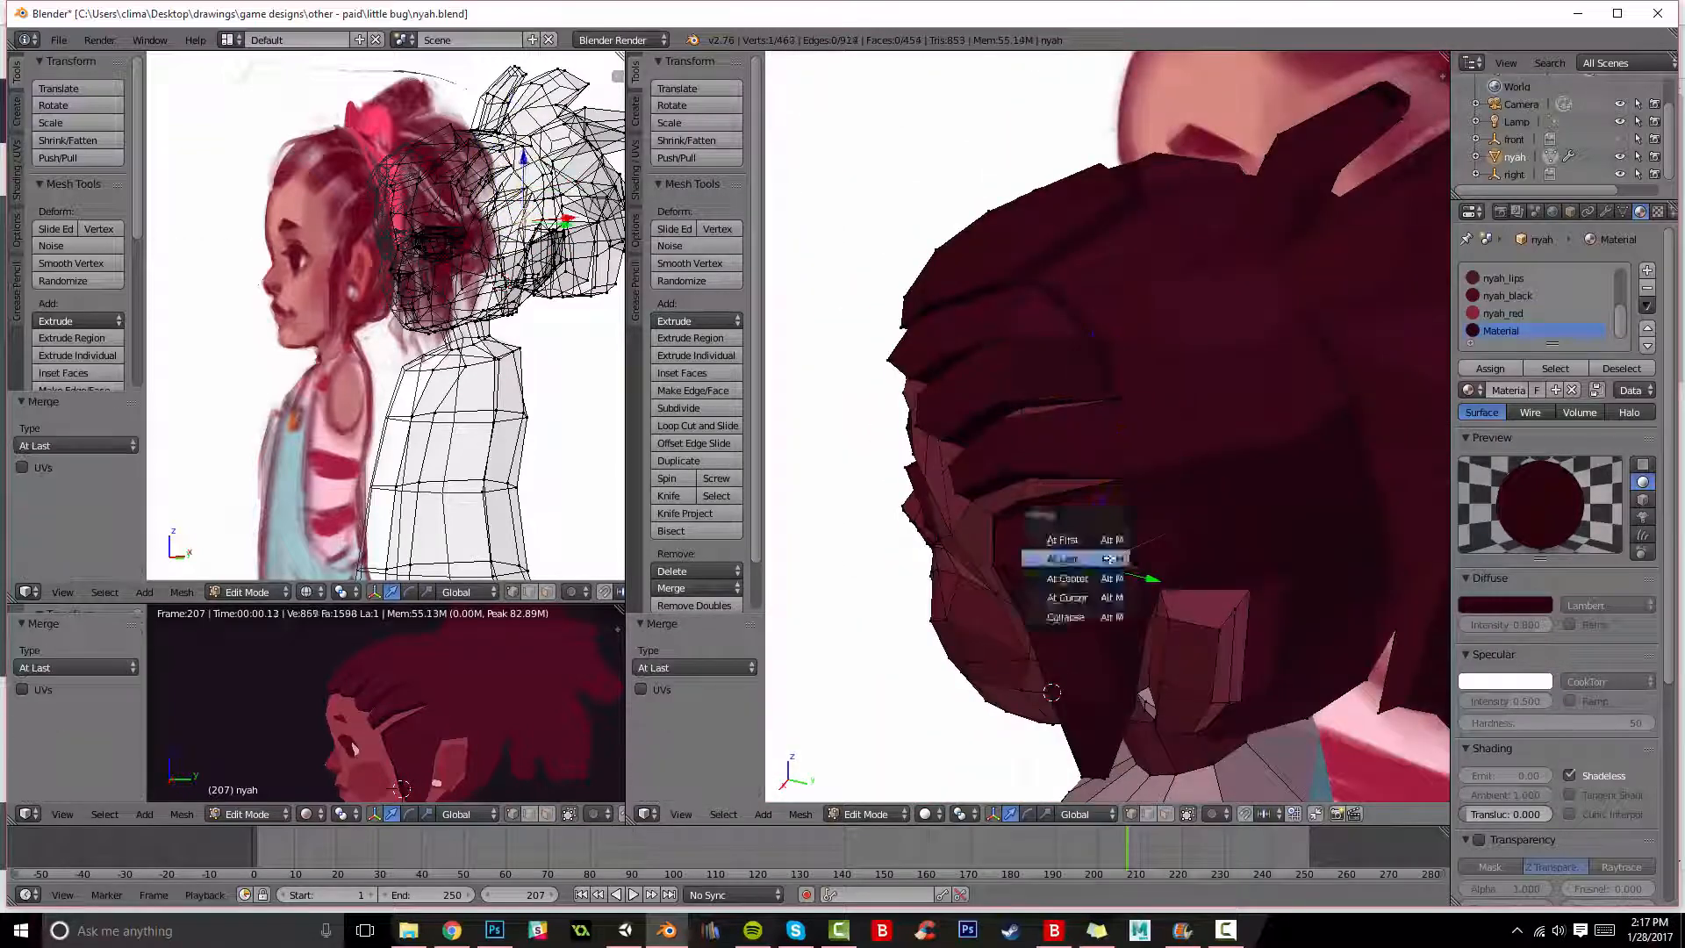
Assign the dark hair material to the spiky strand jutting up from the top.
{"action": "left_click", "coordinate": [1062, 558]}
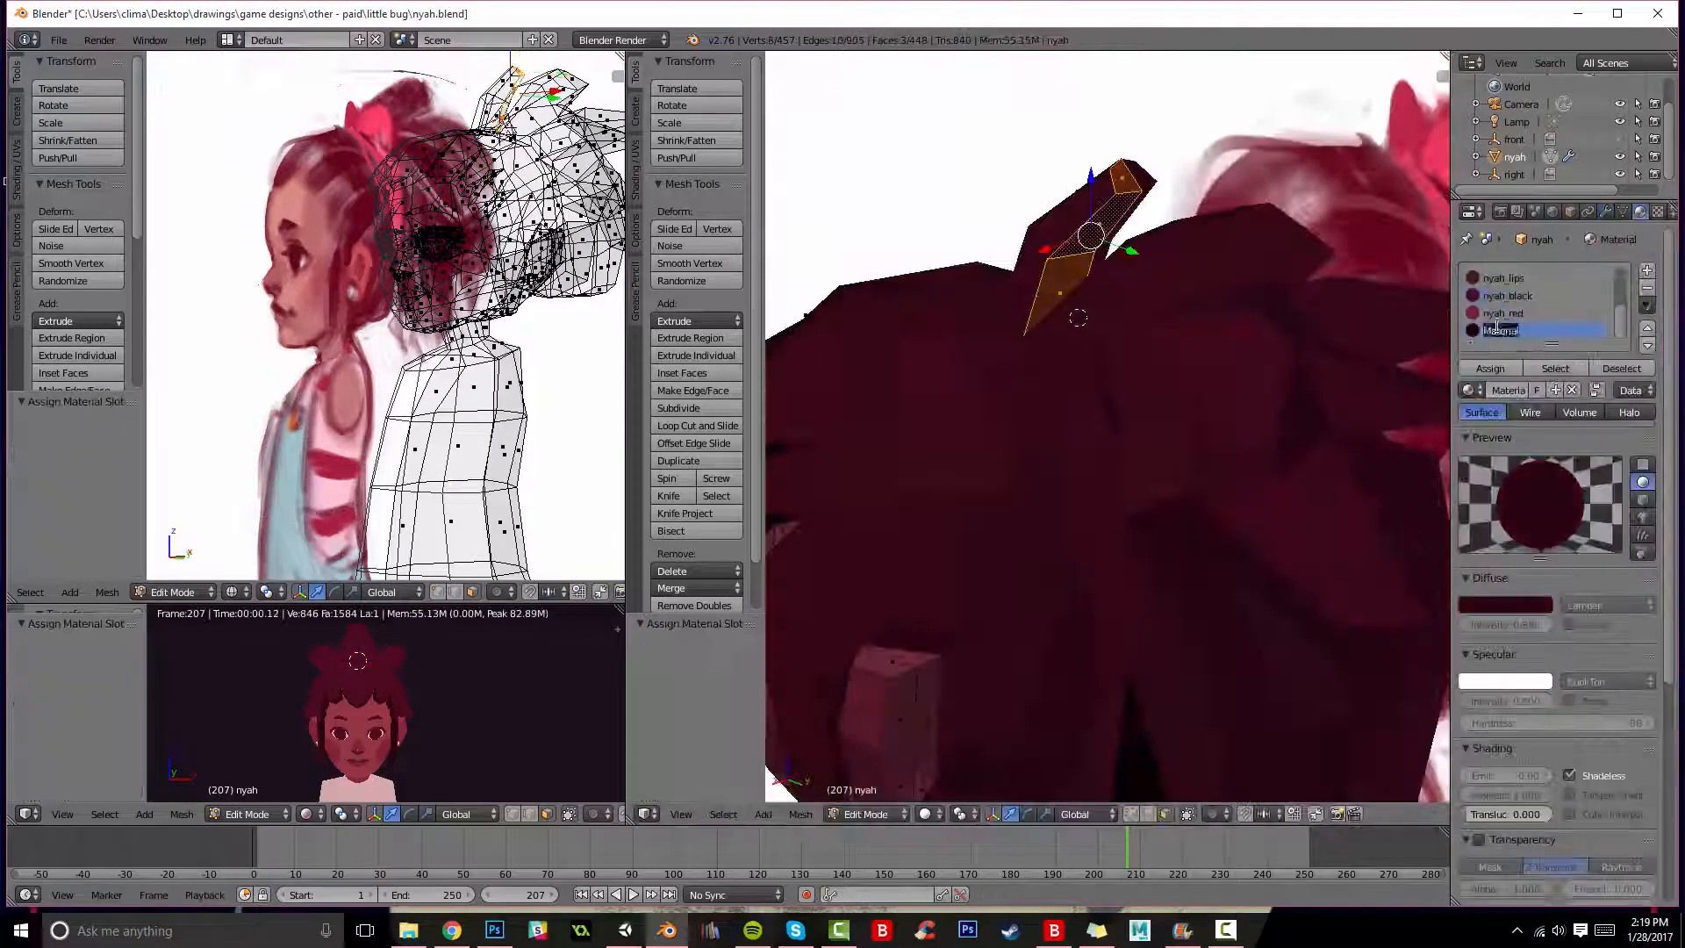
Give the hairband faces a new material slot and set its Diffuse colour to deep red.
{"action": "left_click", "coordinate": [1514, 330]}
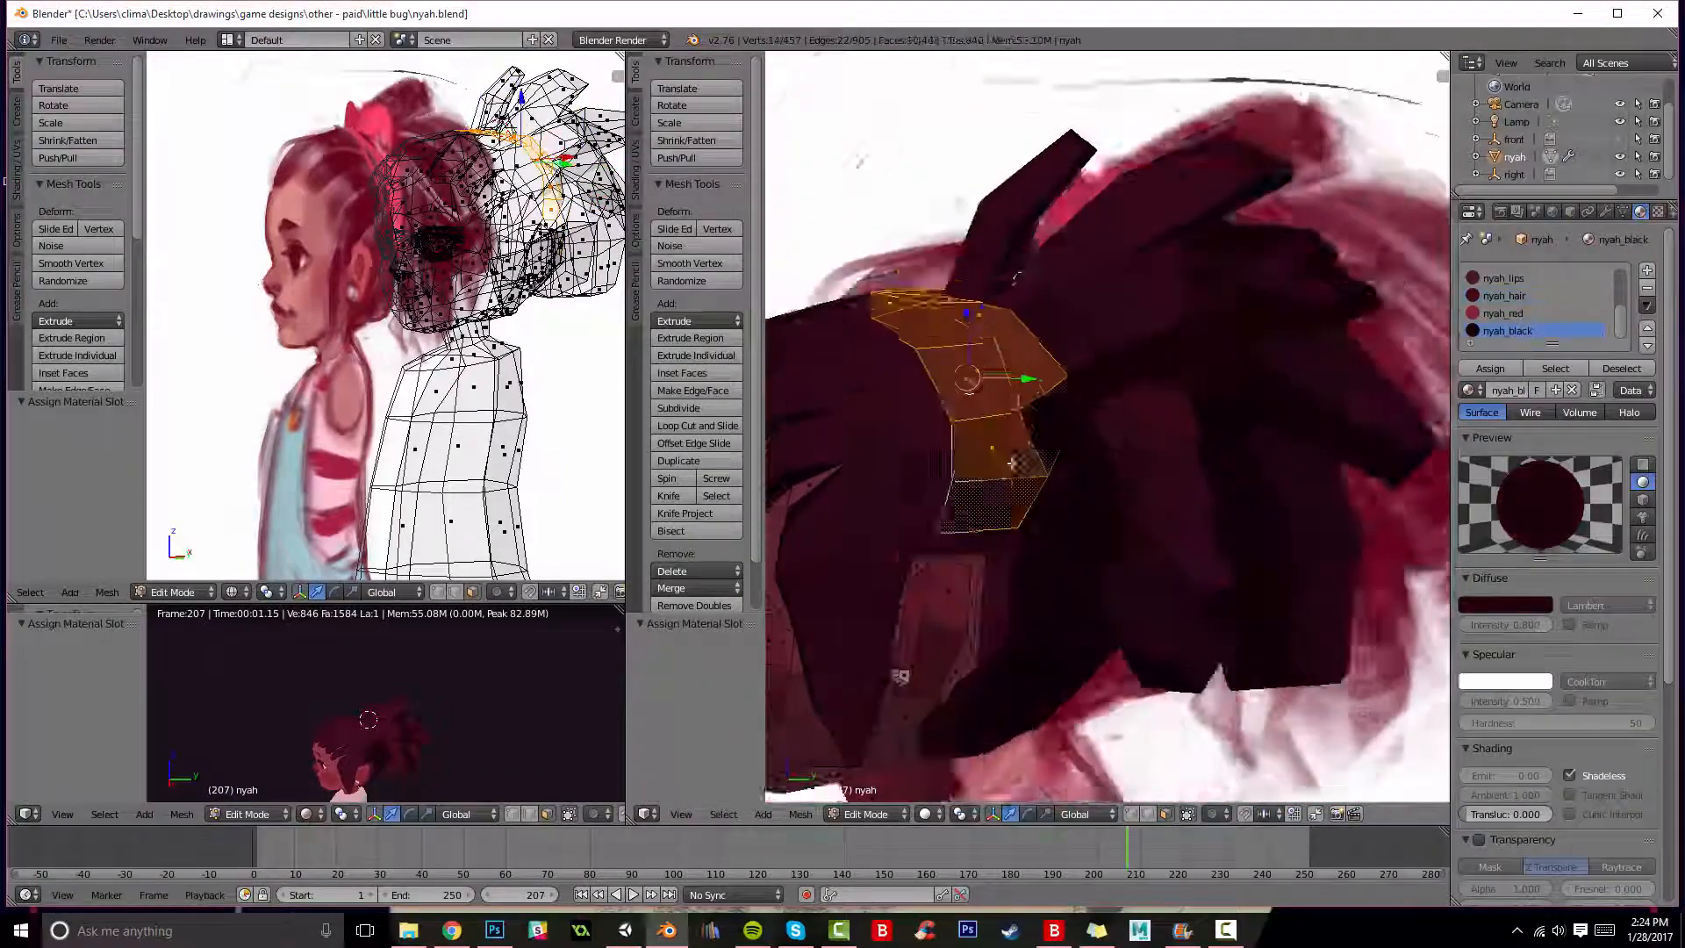
{"action": "left_click", "coordinate": [1504, 603]}
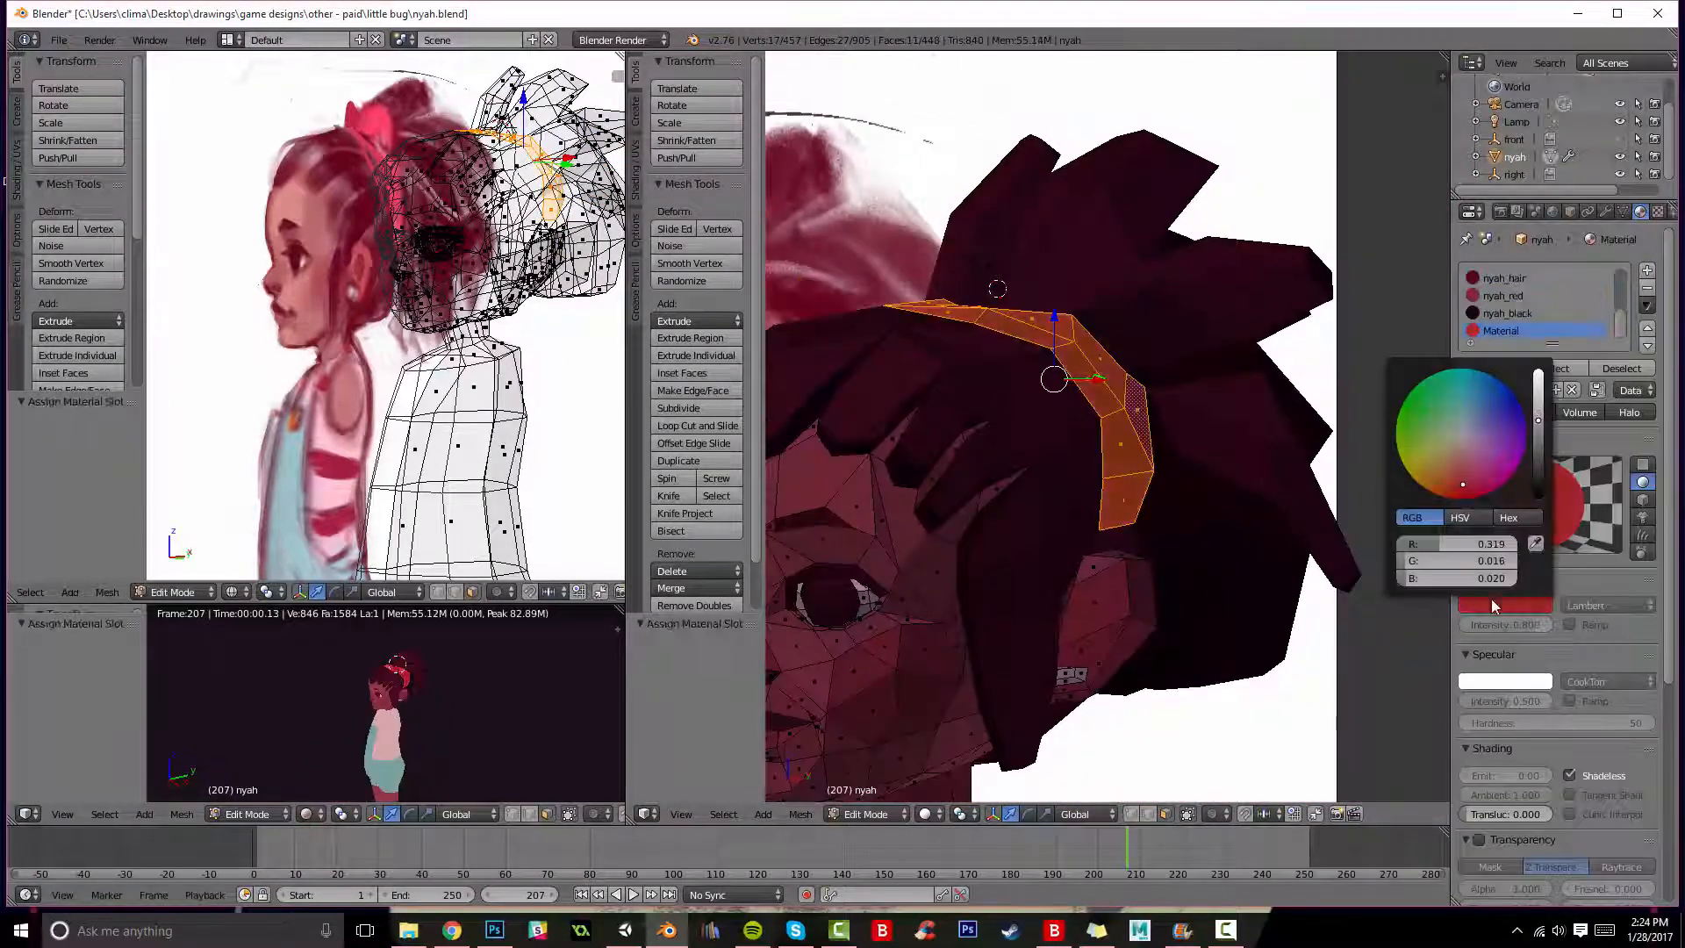